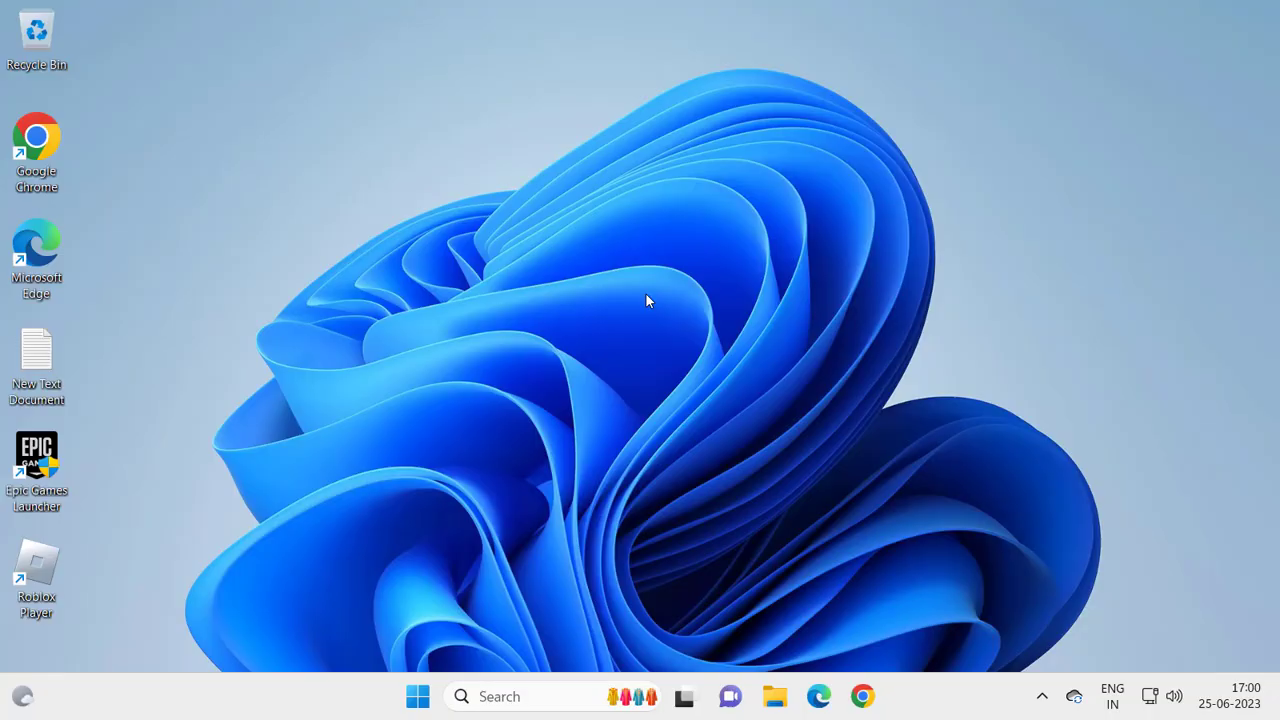
mouse_move(650, 330)
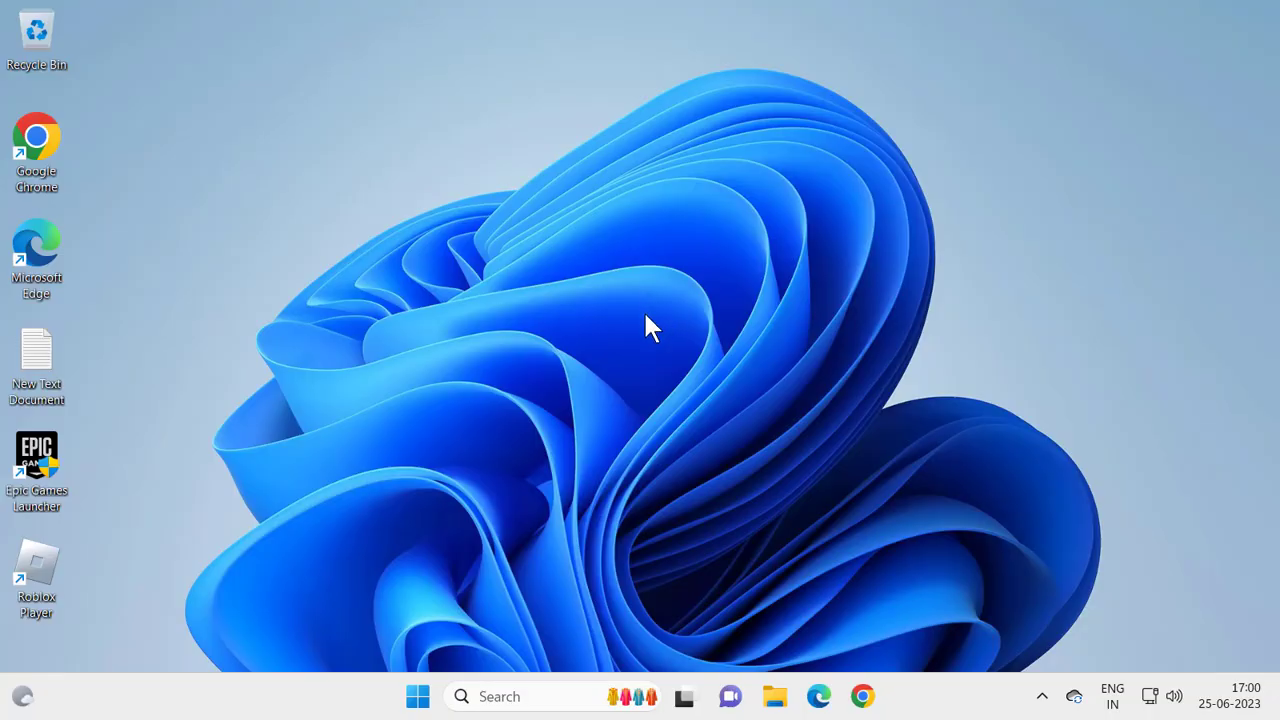
mouse_move(636, 344)
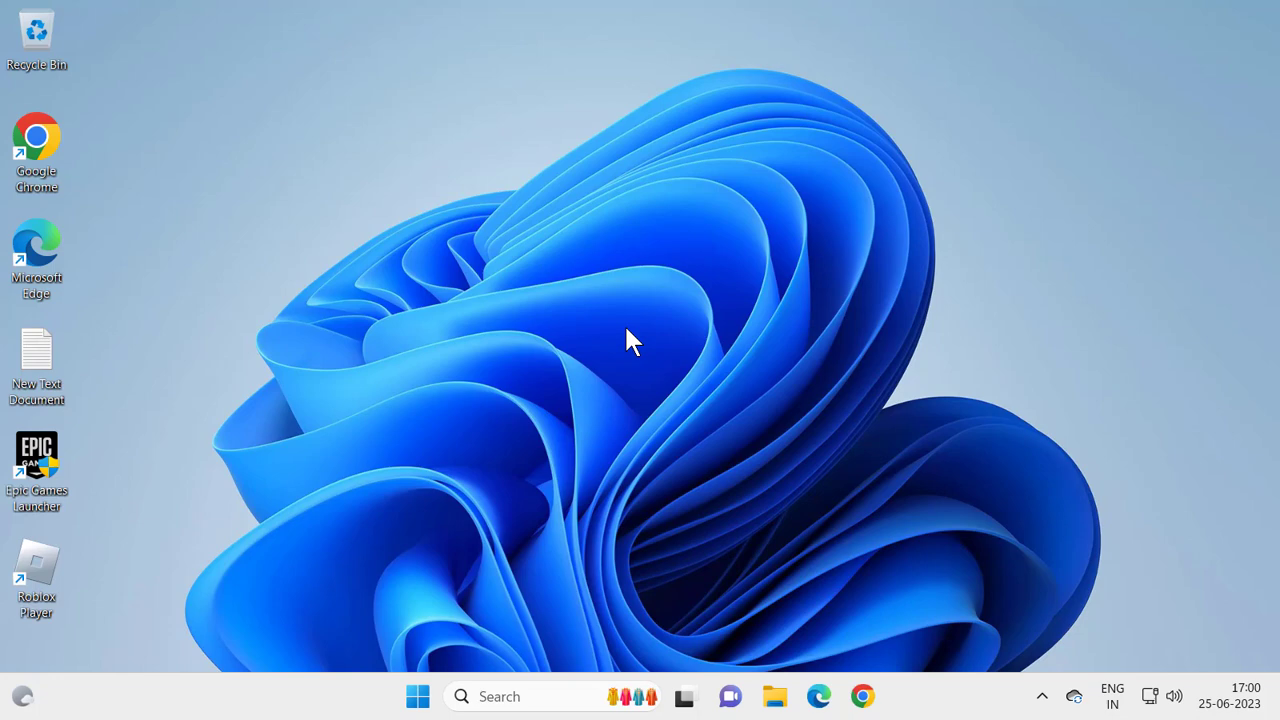
mouse_move(616, 378)
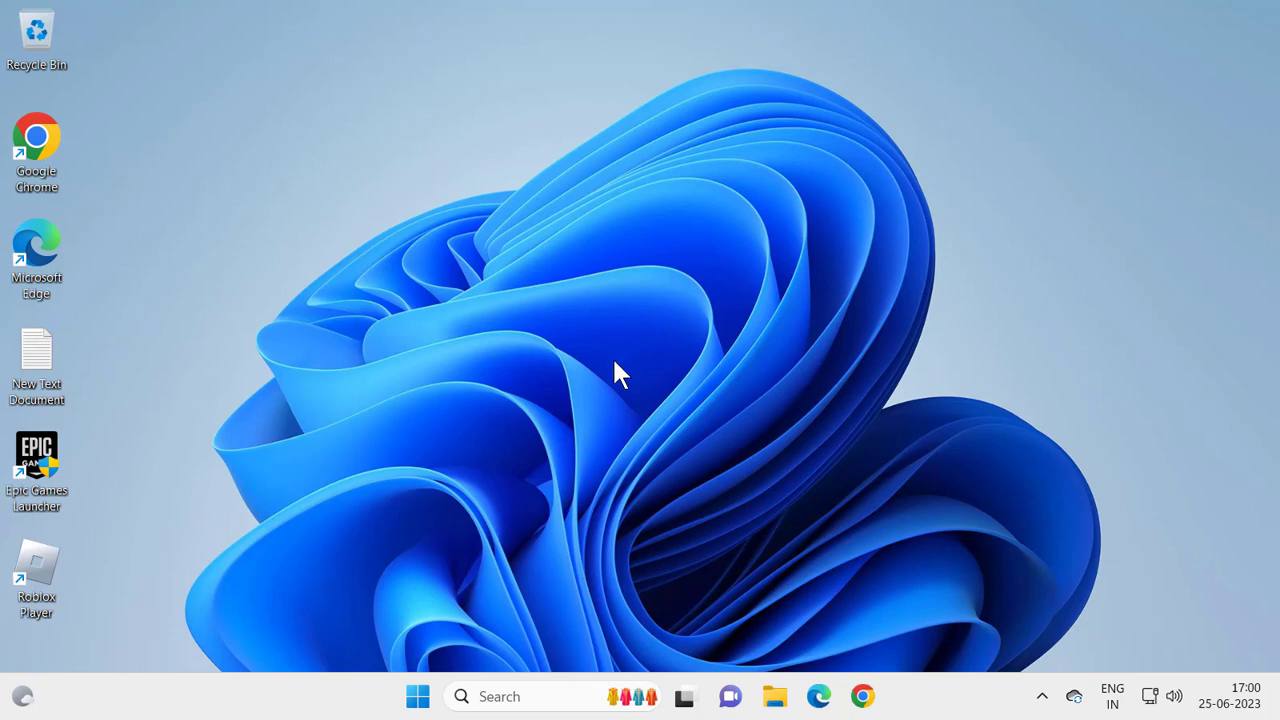
mouse_move(608, 388)
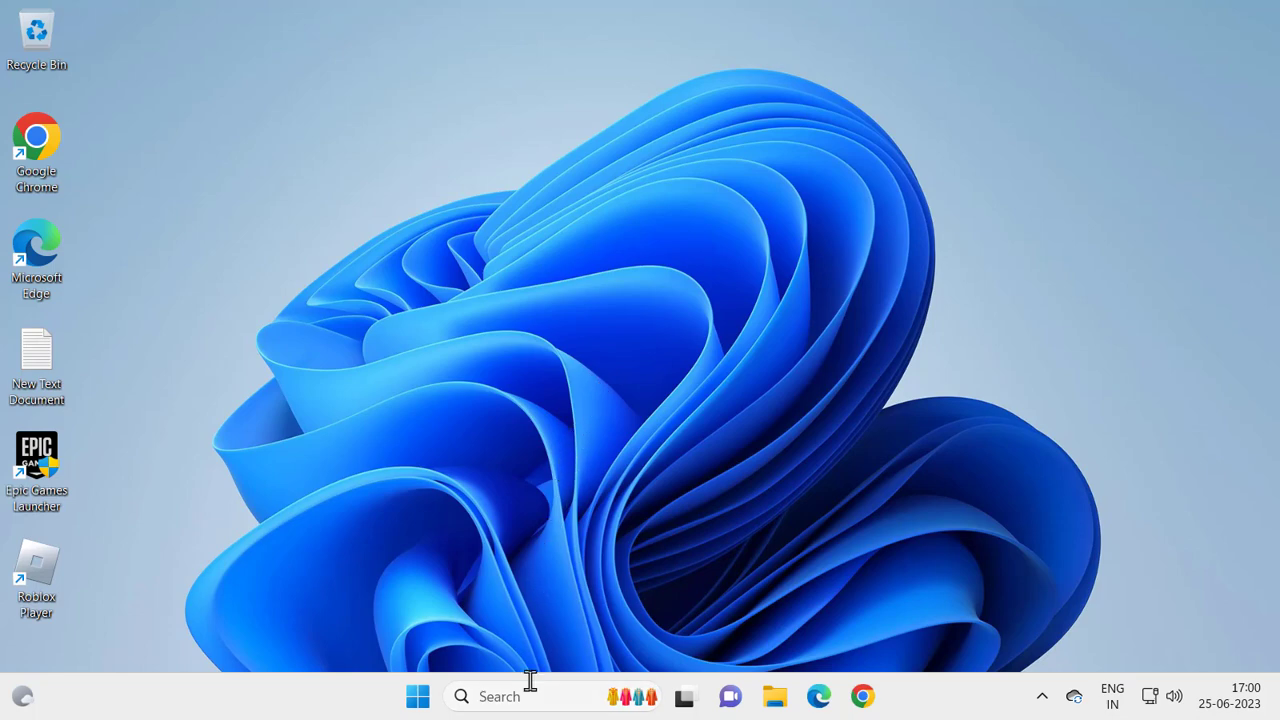
- Search the taskbar for 'services' to launch the Services console
type("se")
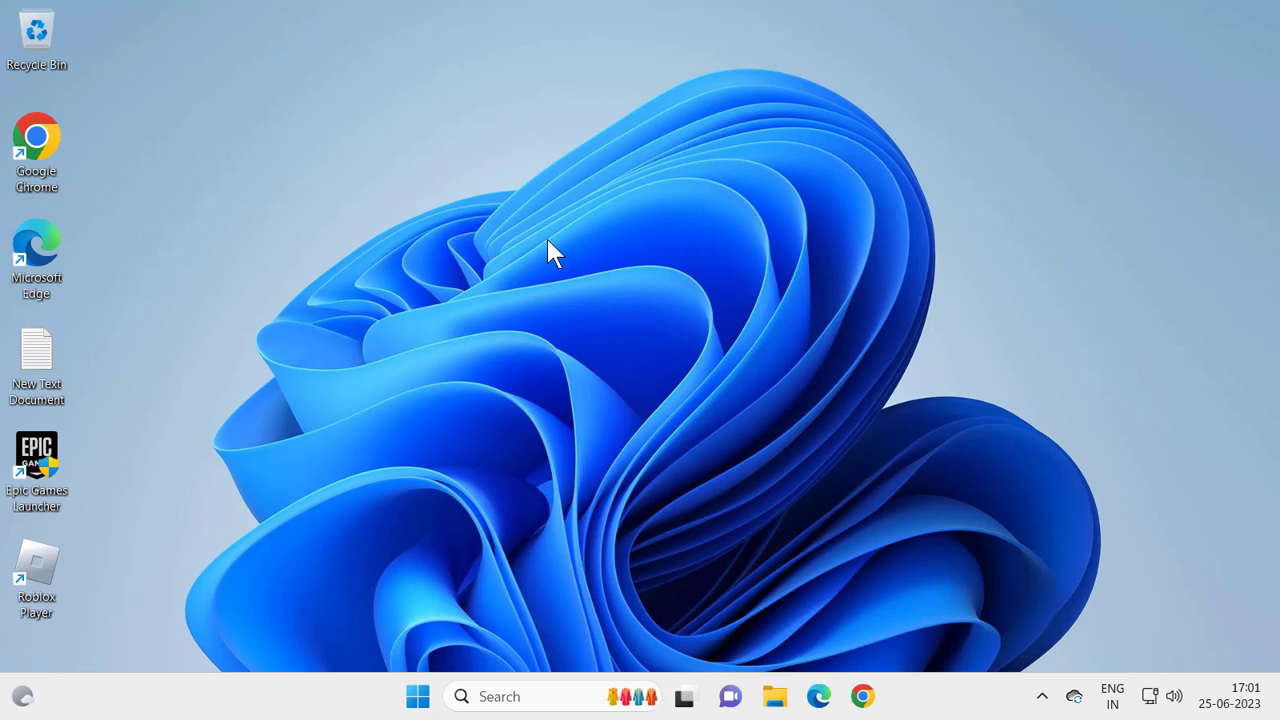
mouse_move(544, 344)
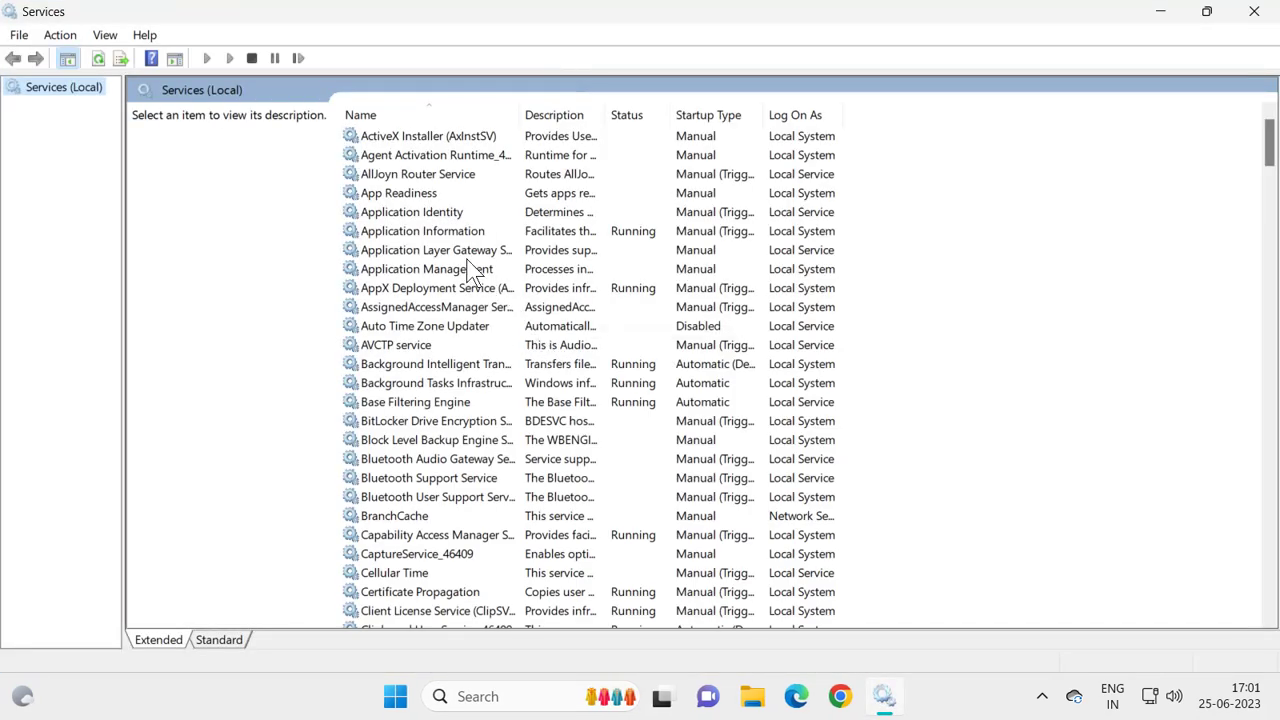
- Select the Microsoft Account Sign-in Assistant service in the list
left_click(420, 232)
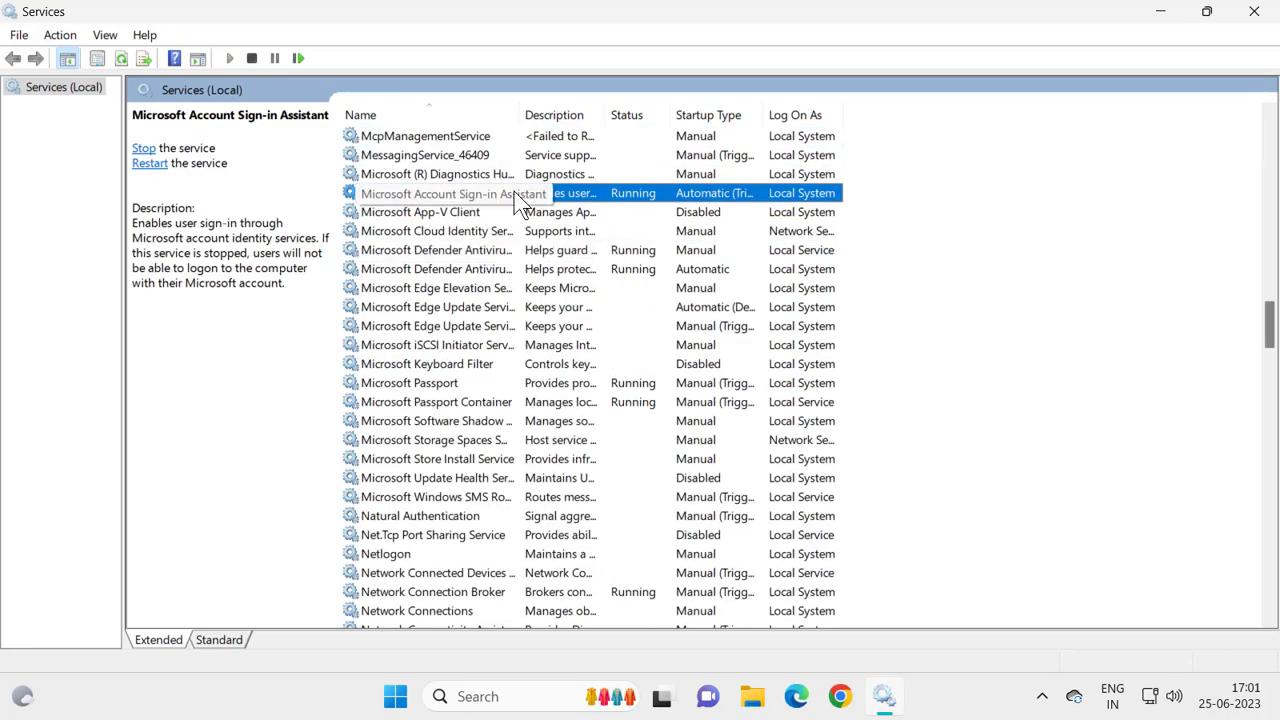
mouse_move(484, 204)
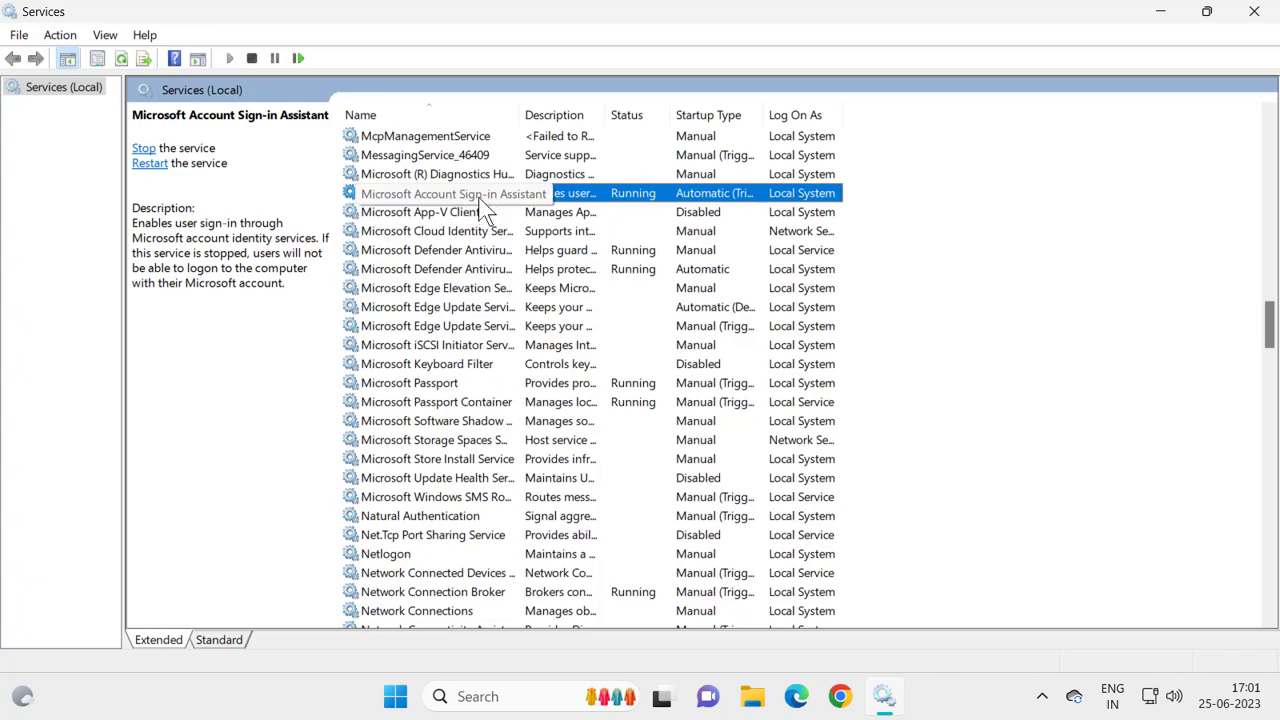
mouse_move(556, 204)
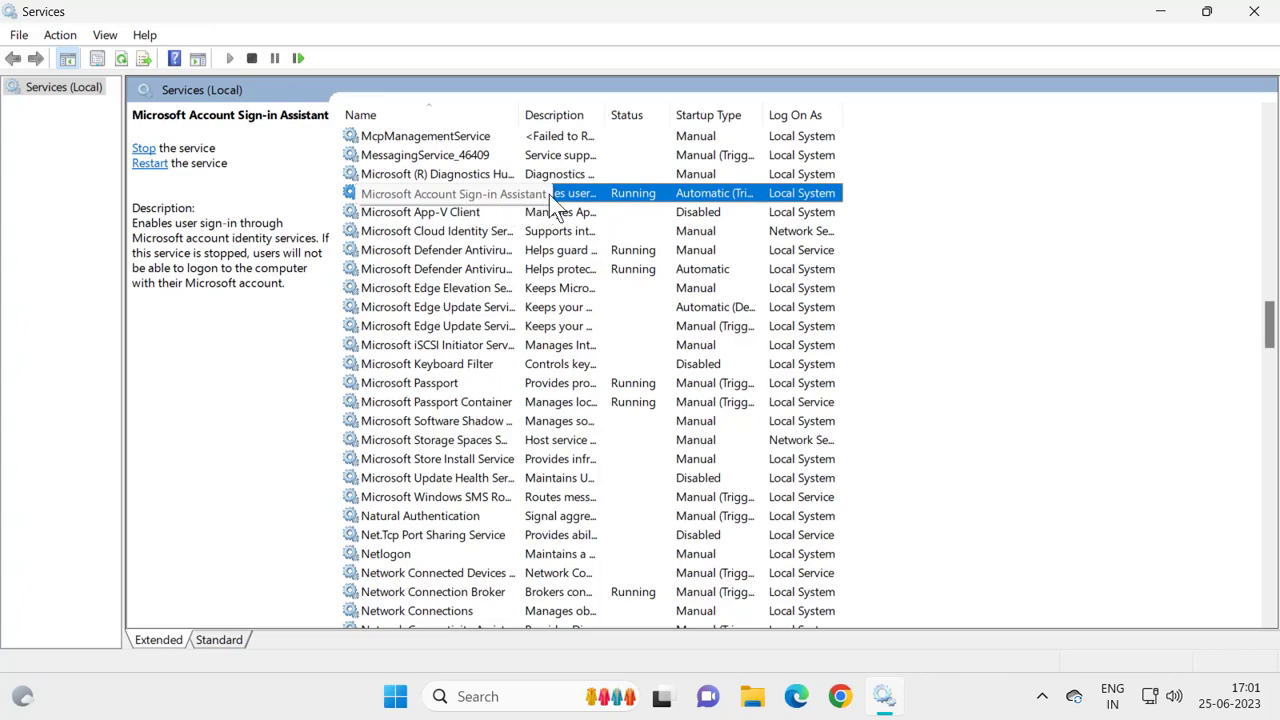
- Check the sign-in assistant's Properties, then close the Services console
double_click(456, 192)
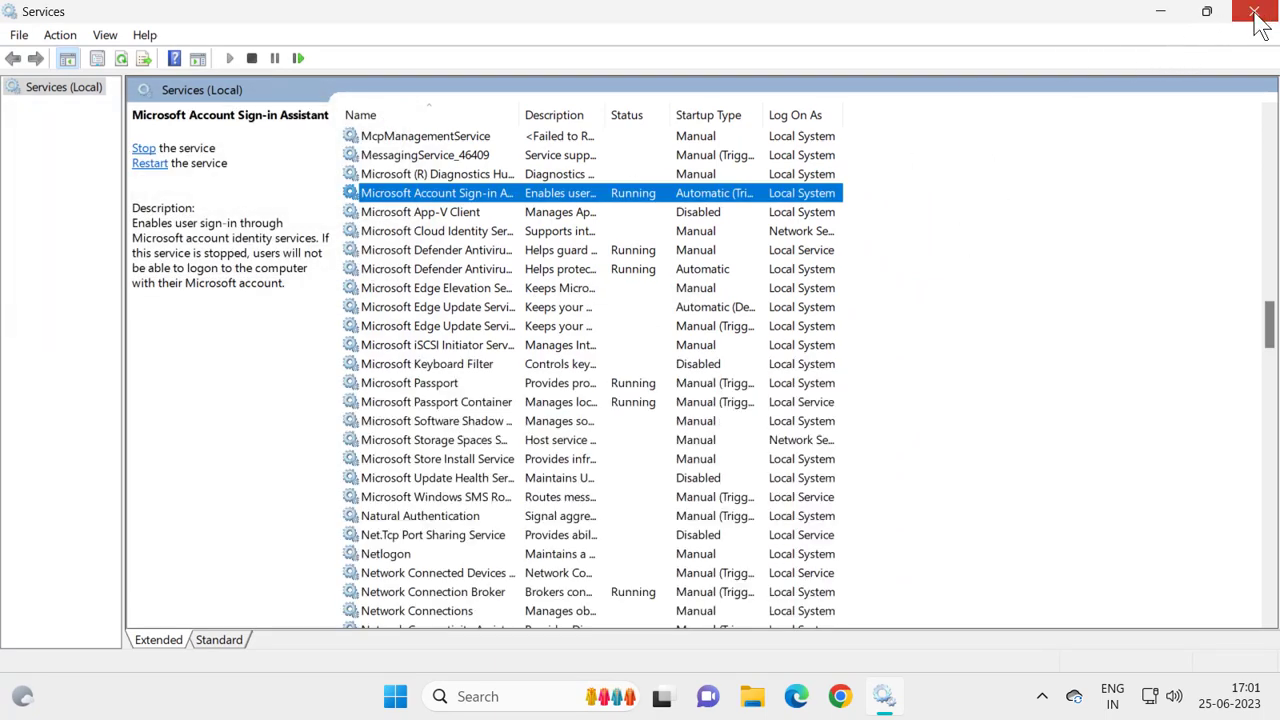
left_click(1256, 12)
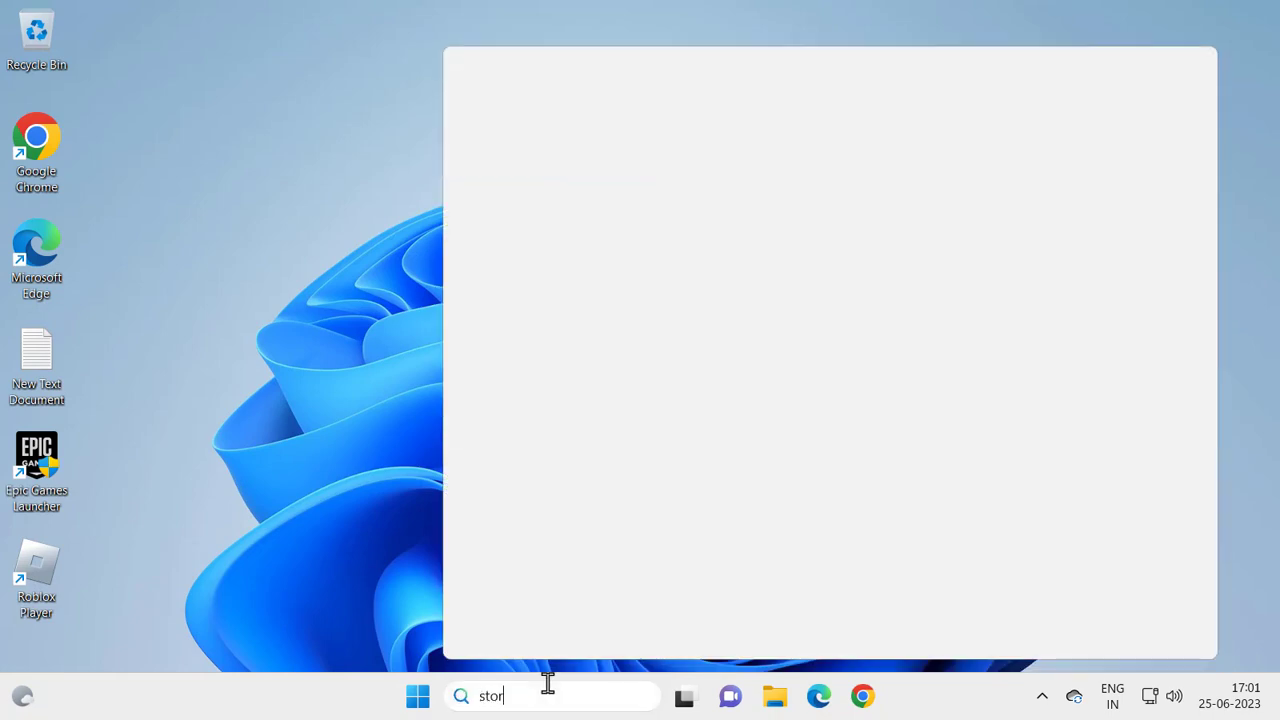